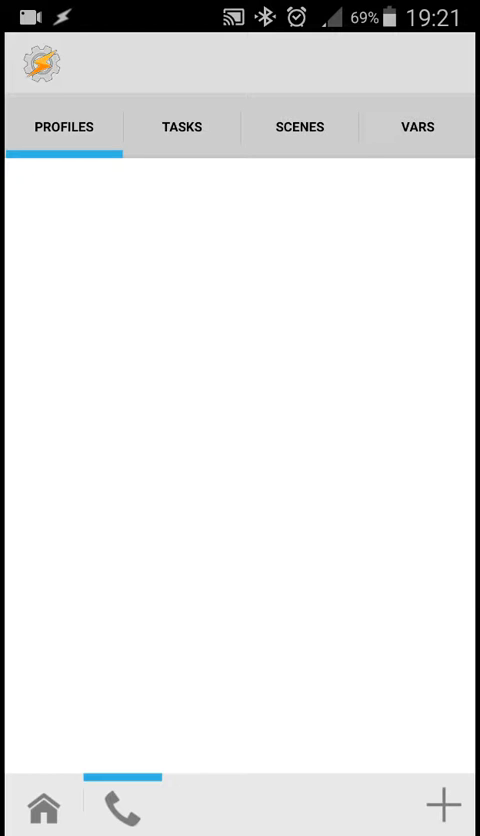
Start a new Application-triggered profile and scroll the app list toward Facebook
click(446, 806)
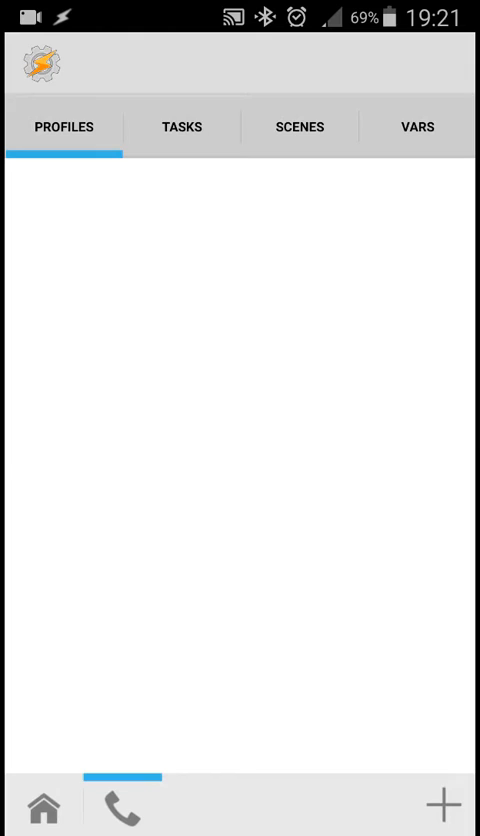
click(445, 803)
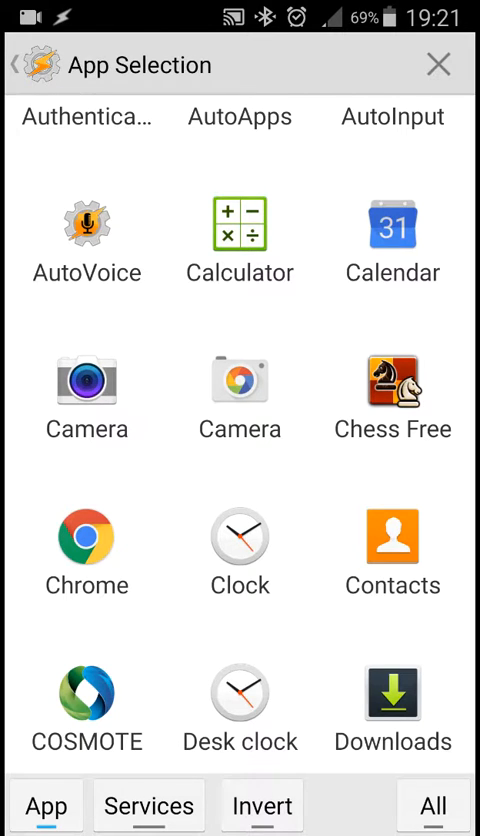
scroll(down, 3)
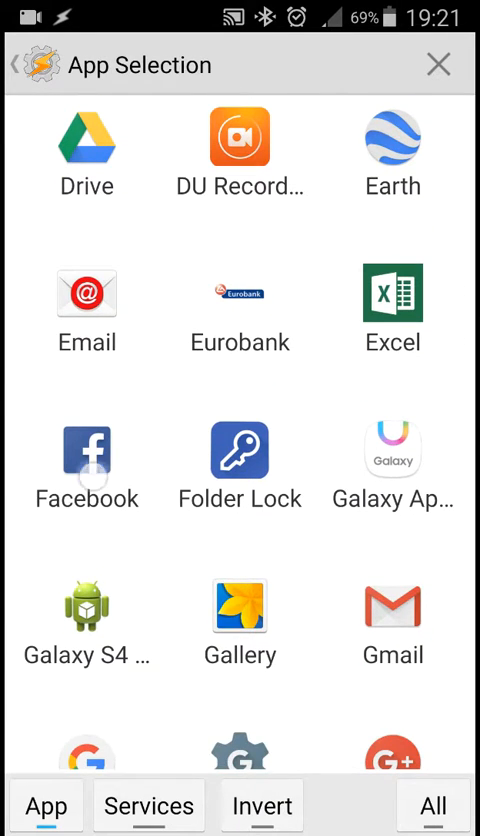
Set Facebook as the trigger app and create a new task named 'Lock App'
click(87, 450)
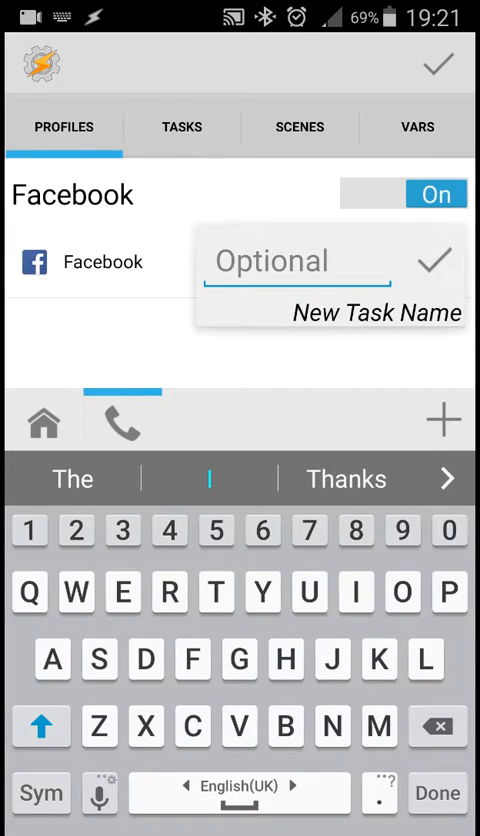
text(Lock App)
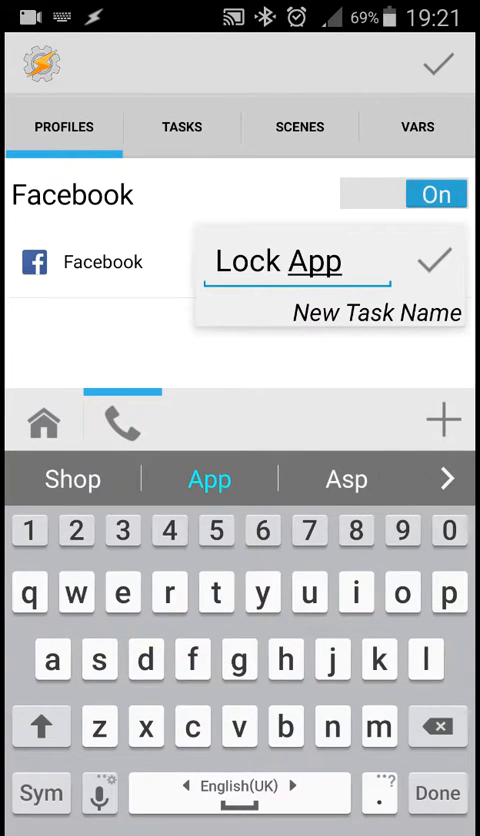
click(432, 261)
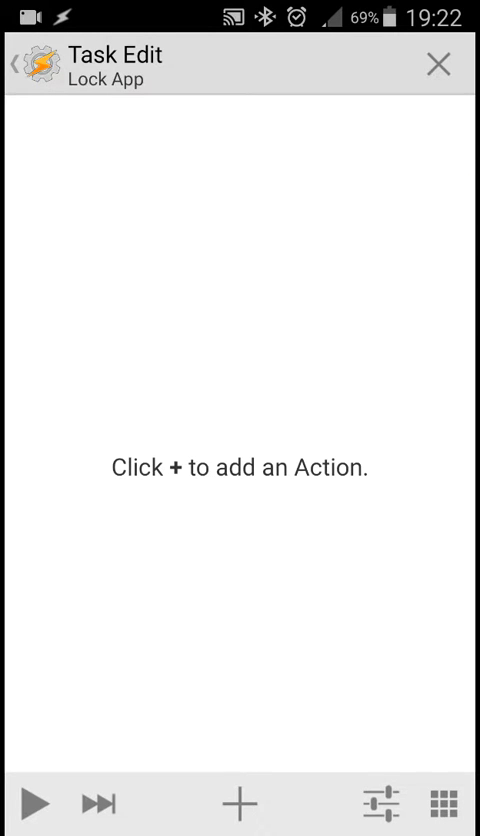
Add a Display > Lock action to the Lock App task
click(240, 803)
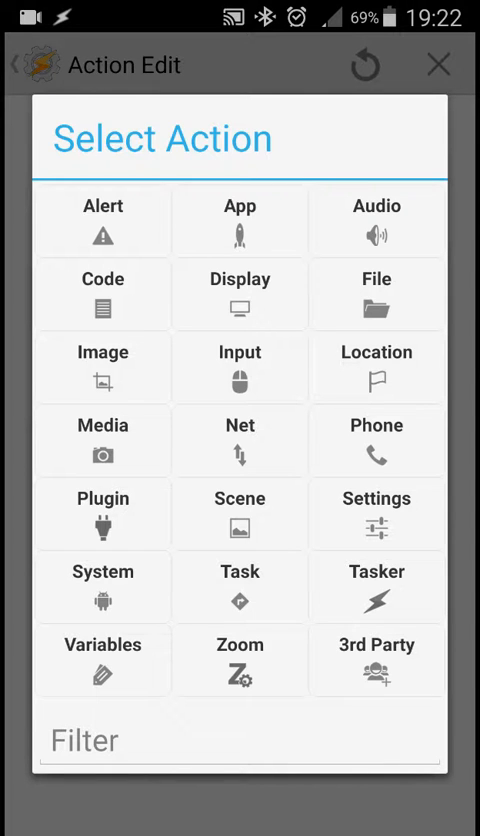
click(239, 293)
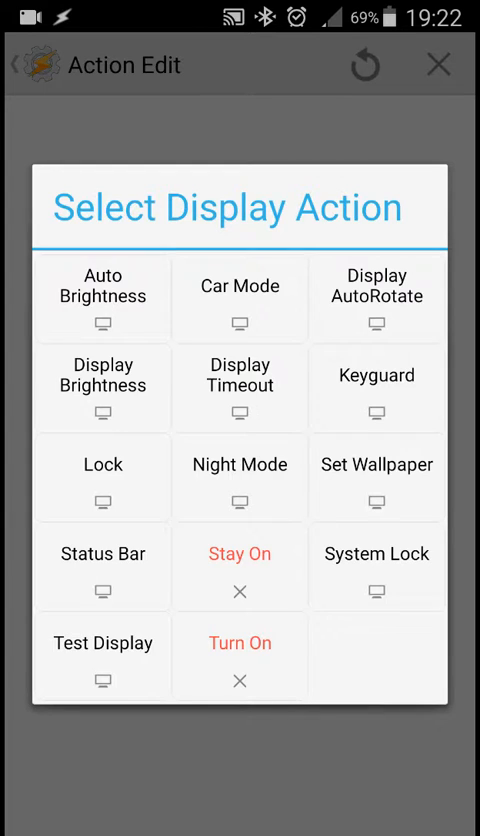
click(102, 464)
text(1234)
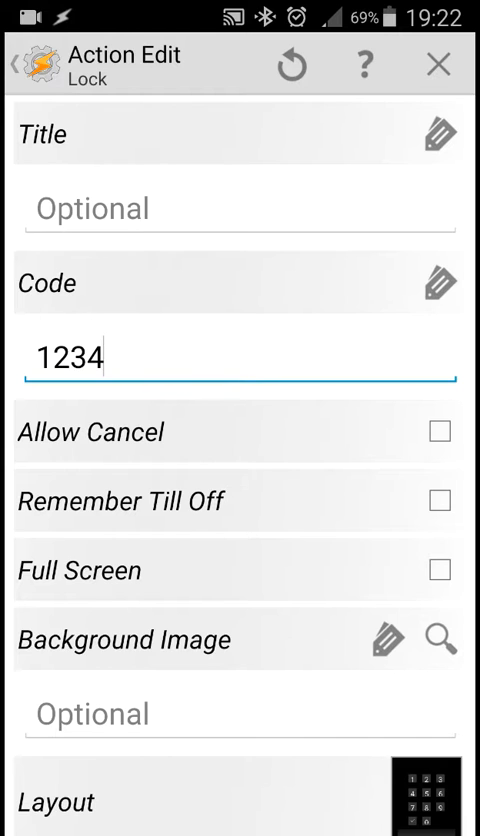
Return to Task Edit with Lock saved as action 1
click(436, 431)
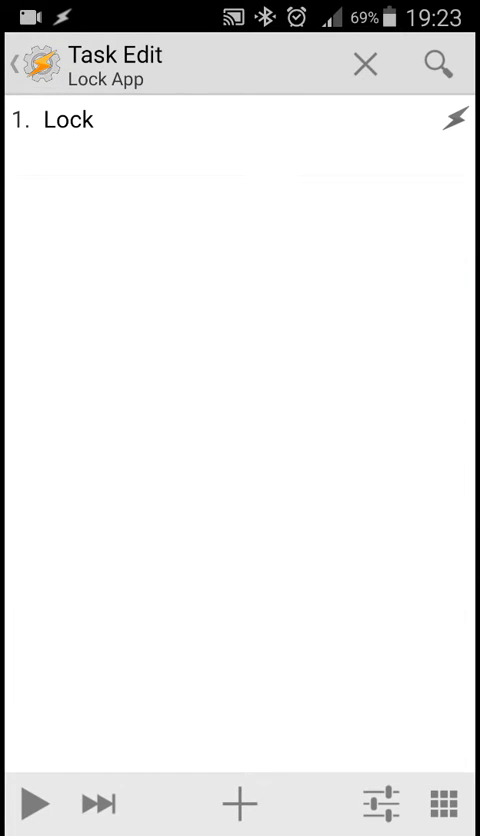
Go back to the profile list and apply the Facebook profile changes
click(367, 62)
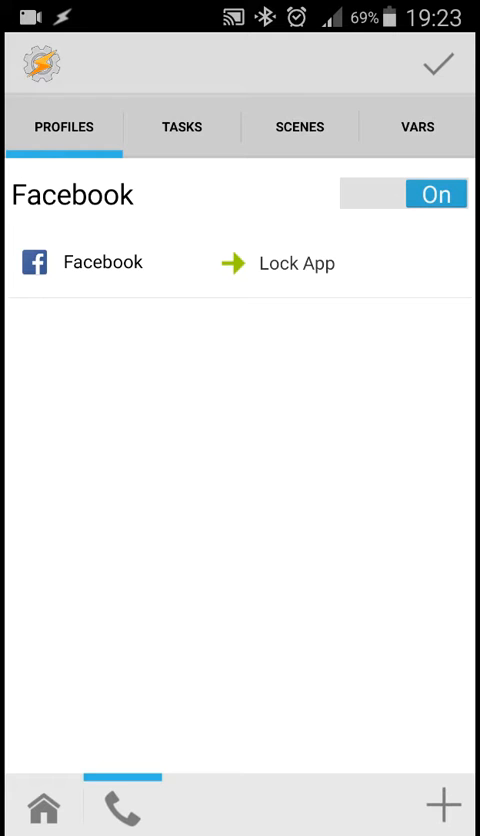
click(438, 62)
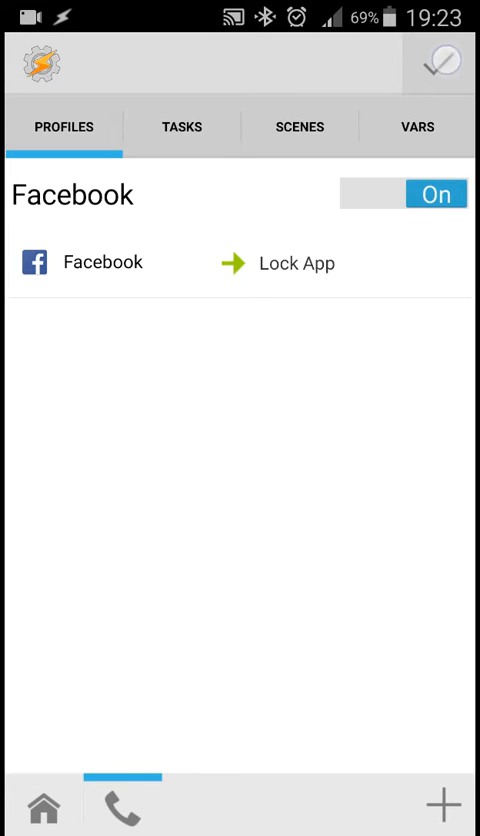
click(438, 62)
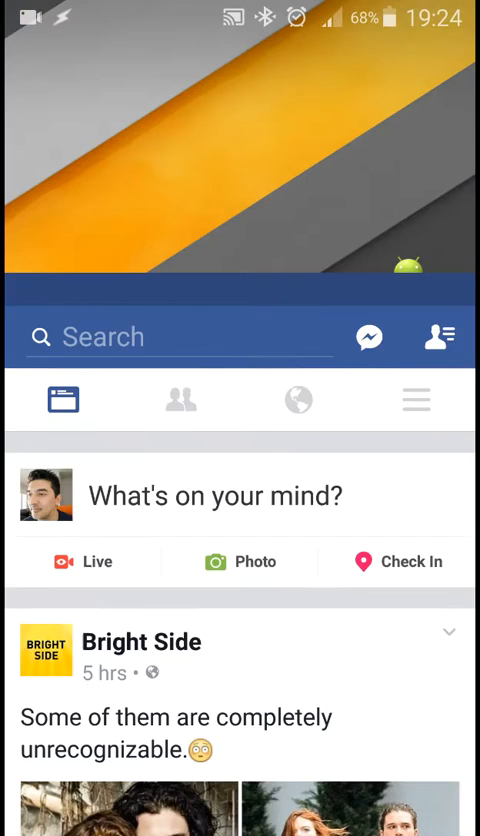
Open Facebook, confirm Tasker's PIN keypad appears, and clear the code field
scroll(down, 3)
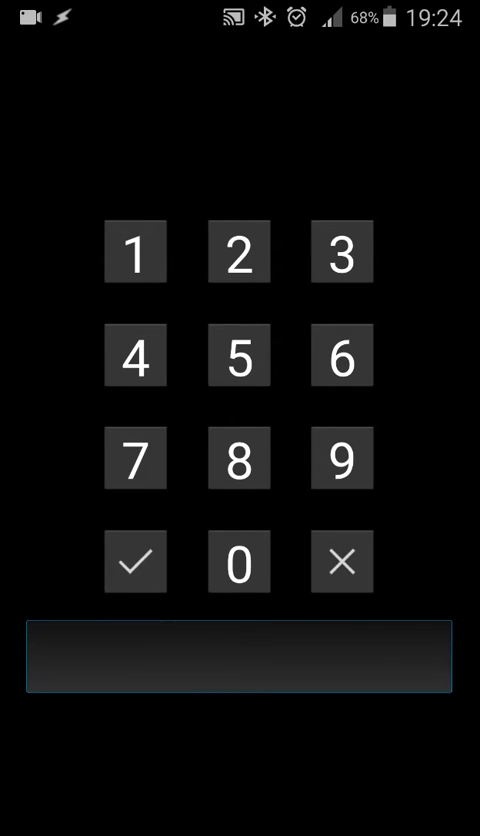
click(341, 561)
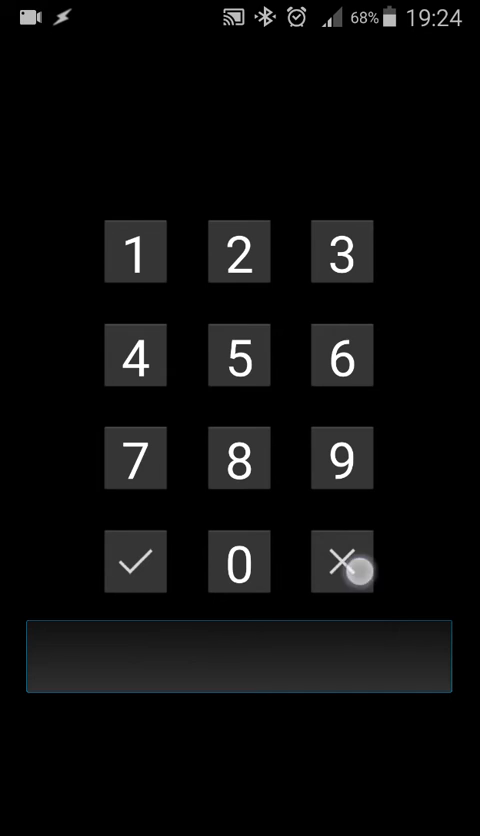